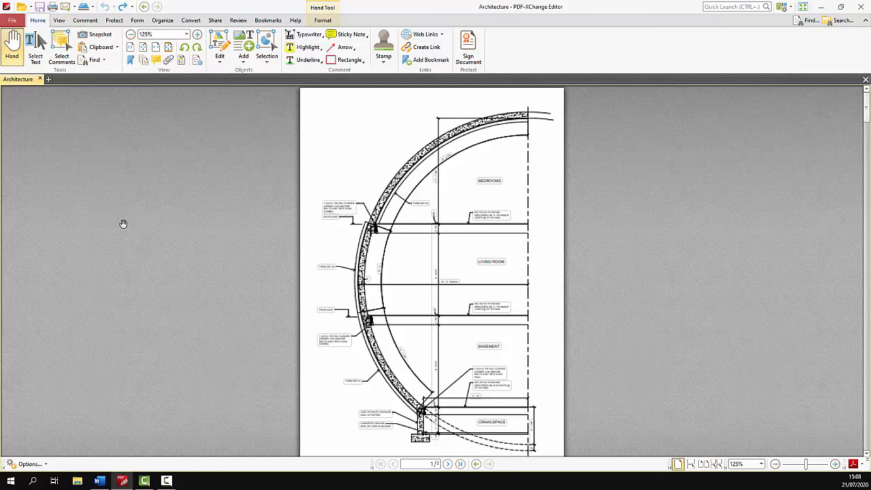
{"action": "mouse_move", "coordinate": [156, 218]}
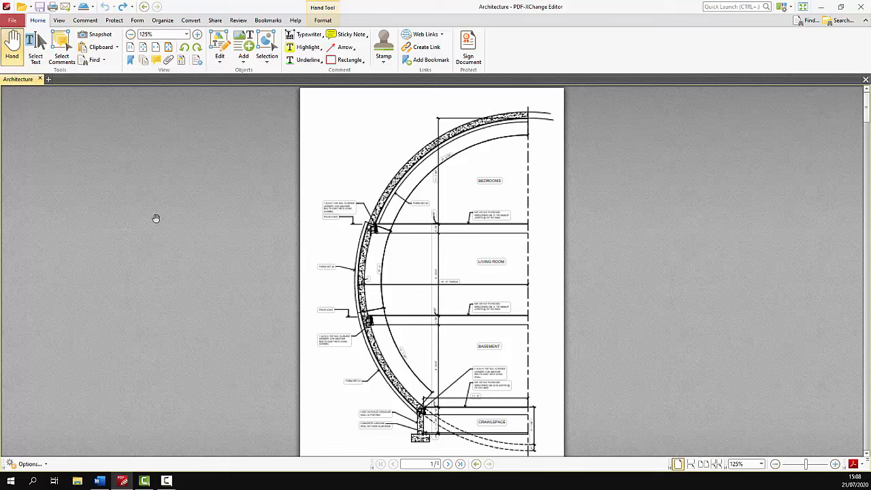
Place a green Approved stamp near the top of the drawing, tilted at an angle
{"action": "left_click", "coordinate": [84, 19]}
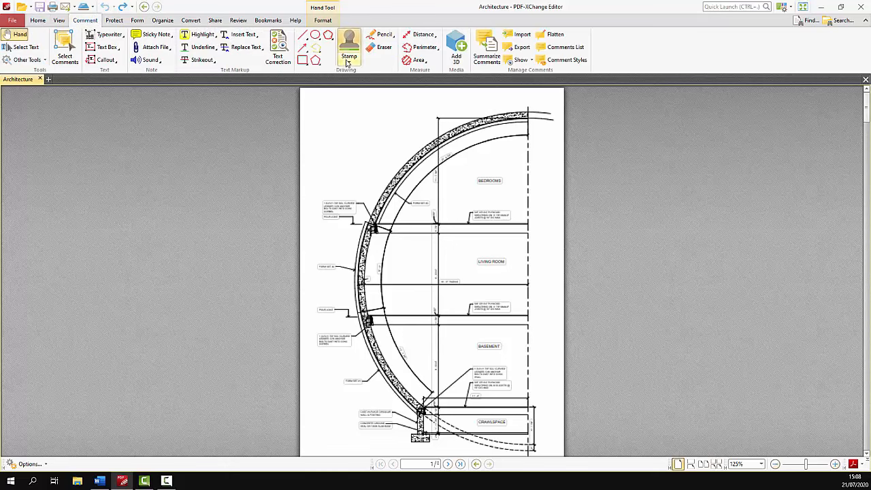
{"action": "left_click", "coordinate": [349, 47]}
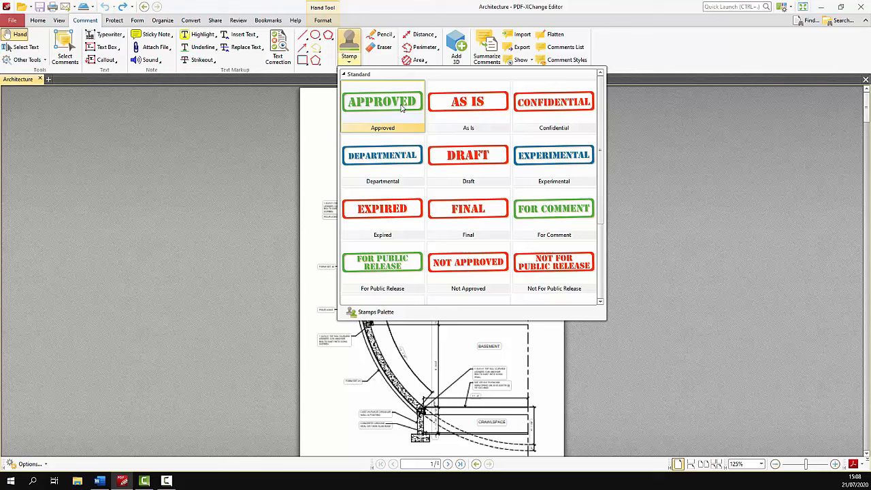
{"action": "left_click", "coordinate": [382, 102]}
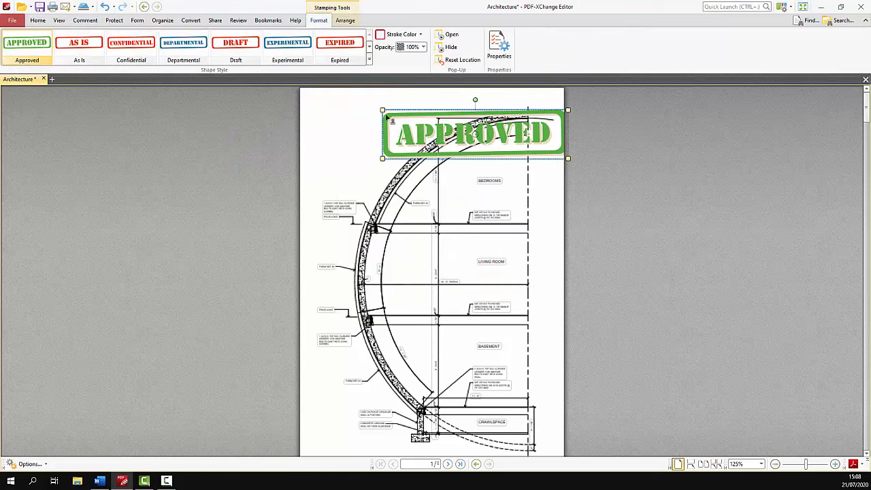
{"action": "left_click_drag", "start_coordinate": [475, 133], "coordinate": [500, 139]}
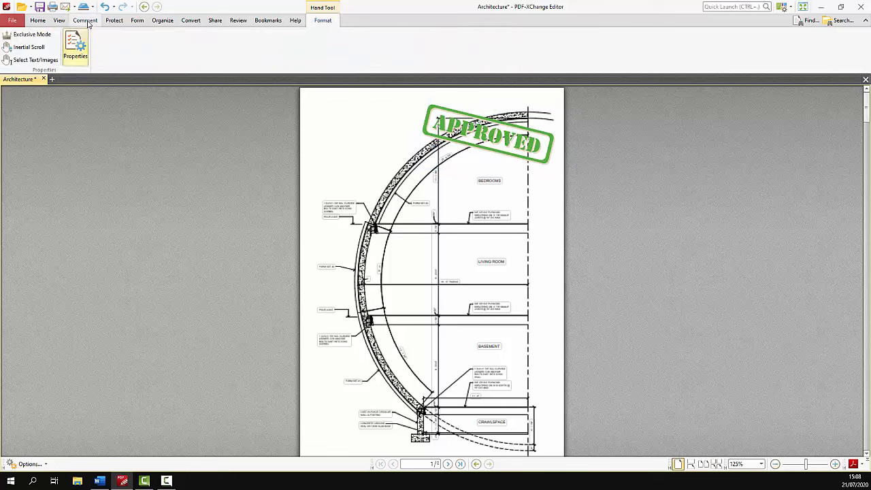
{"action": "left_click", "coordinate": [349, 56]}
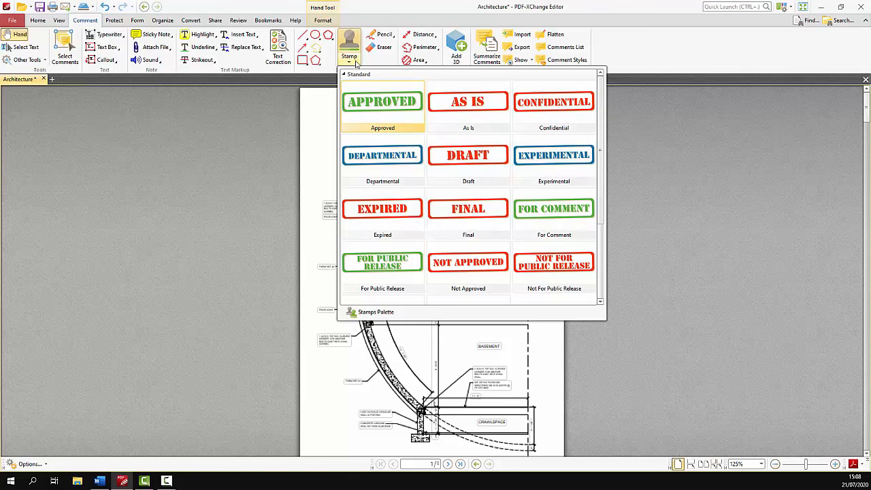
Create a new custom stamp from the red pdf-xchange-editor PNG logo file
{"action": "left_click", "coordinate": [376, 312]}
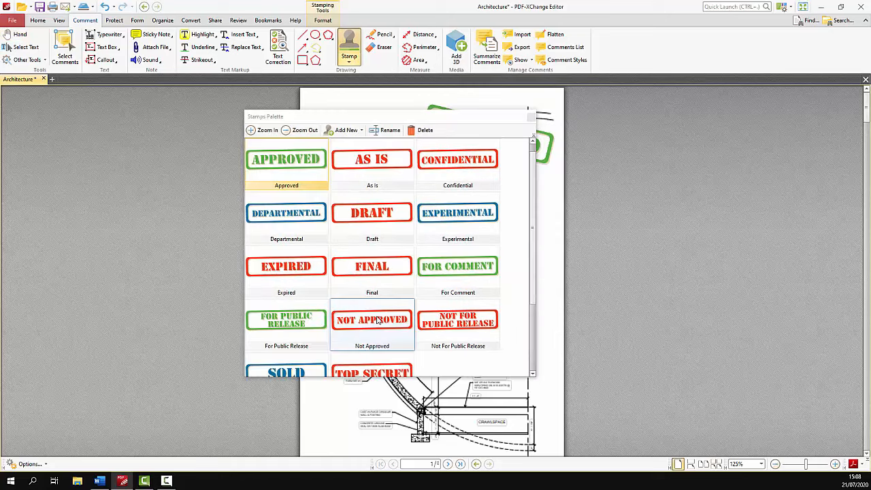
{"action": "left_click", "coordinate": [346, 130]}
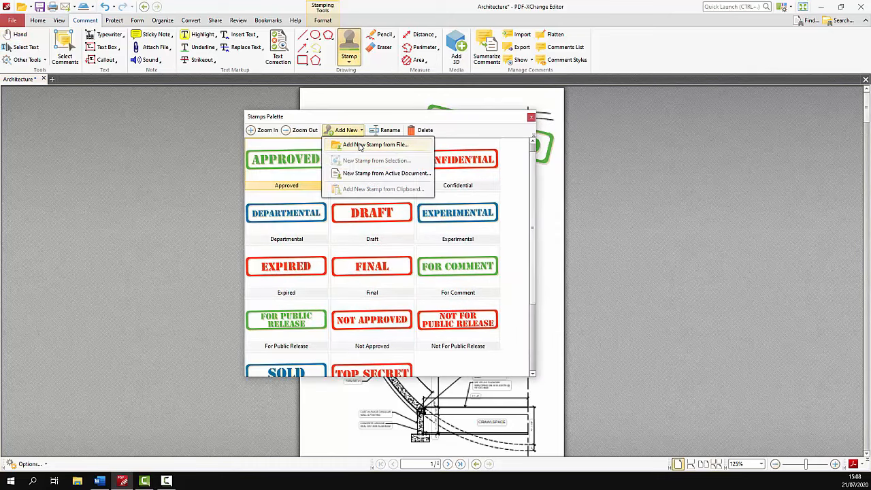
{"action": "left_click", "coordinate": [375, 144]}
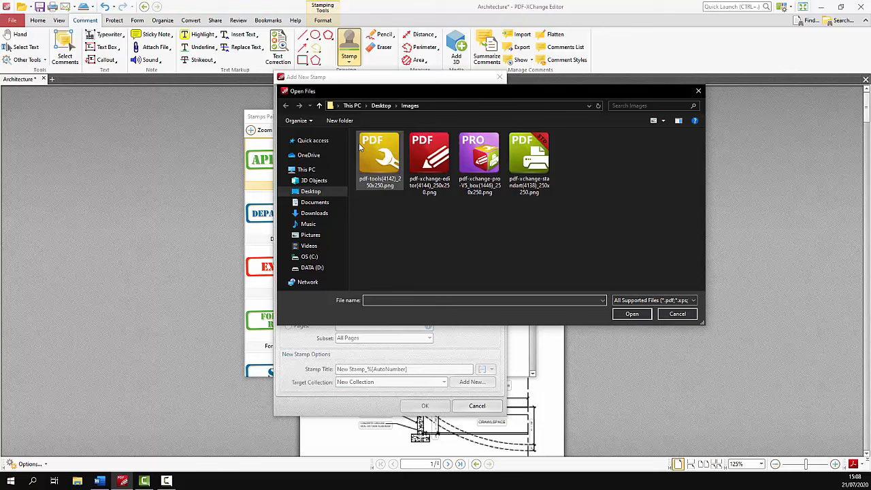
{"action": "double_click", "coordinate": [429, 157]}
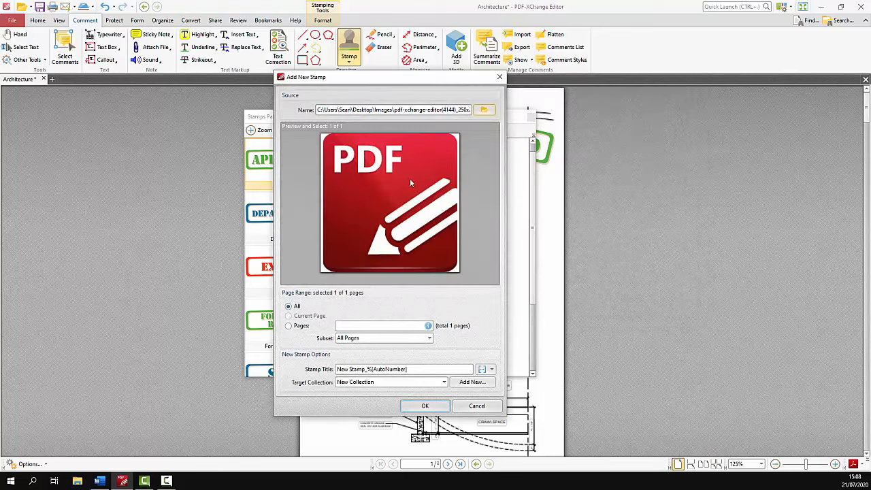
{"action": "left_click", "coordinate": [425, 406]}
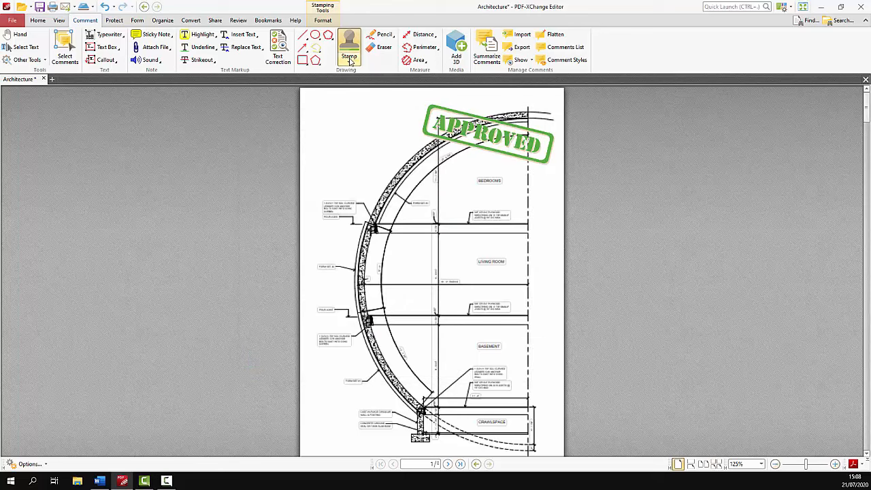
{"action": "left_click", "coordinate": [409, 290]}
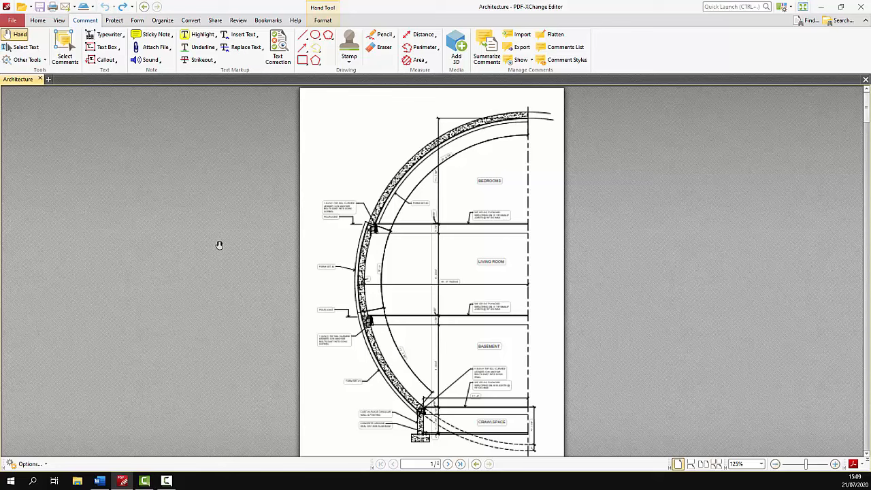
{"action": "mouse_move", "coordinate": [684, 2]}
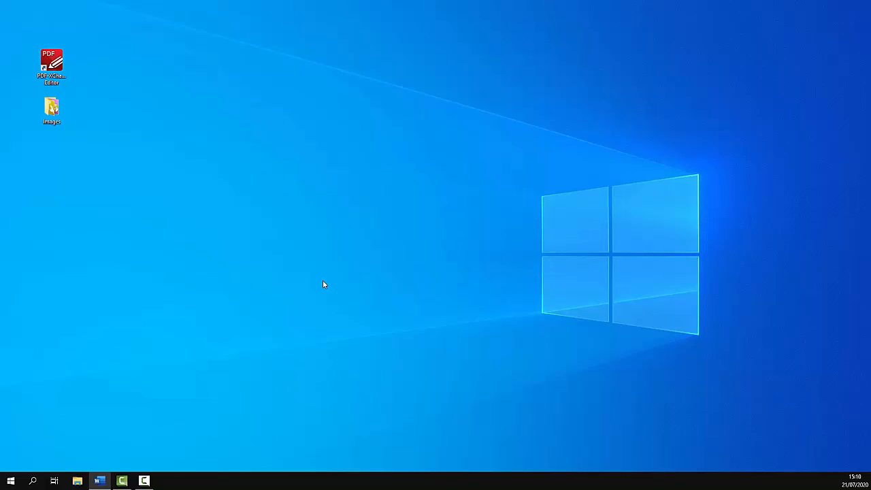
{"action": "mouse_move", "coordinate": [239, 303]}
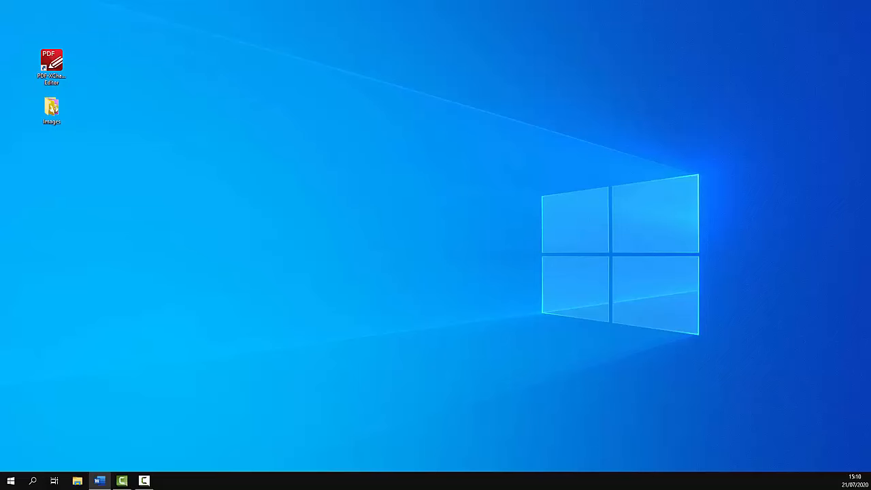
{"action": "mouse_move", "coordinate": [43, 461]}
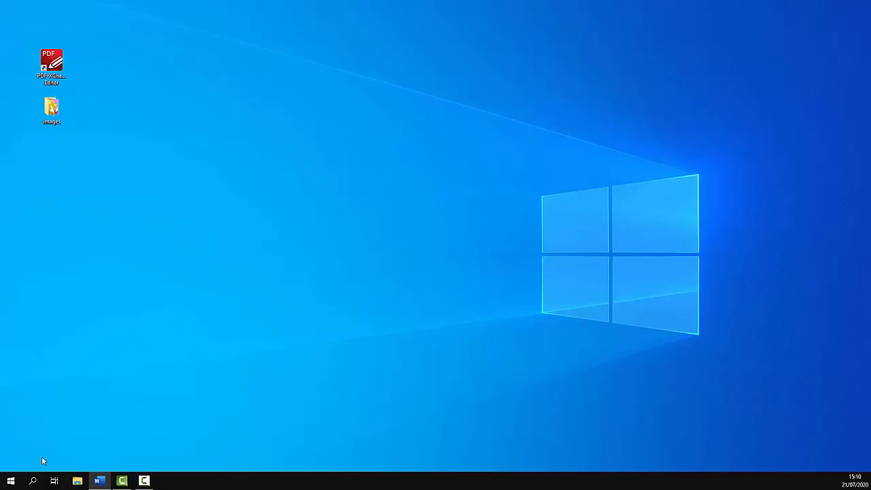
Search Windows for the %appdata%\Tracker Software\PDFXEditor\3.0 folder
{"action": "left_click", "coordinate": [10, 482]}
{"action": "type", "text": "%appdata%\\Tracker Software\\PDFXEditor\\3.0"}
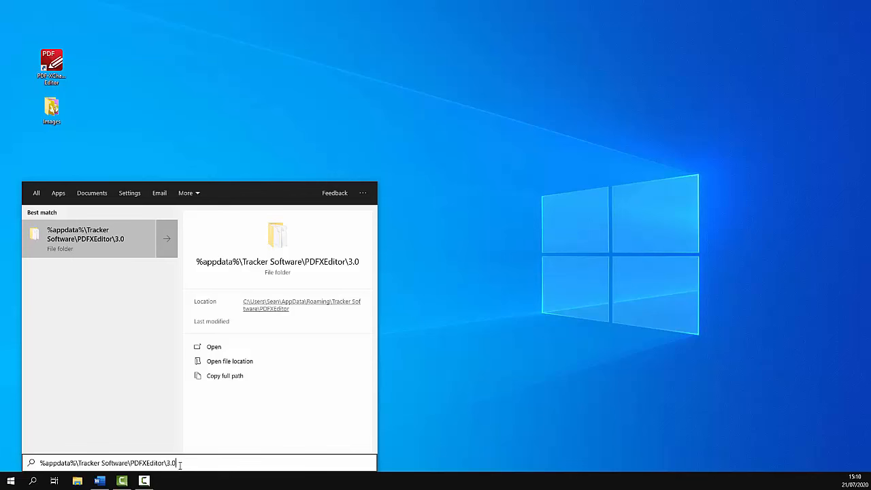
{"action": "mouse_move", "coordinate": [200, 463]}
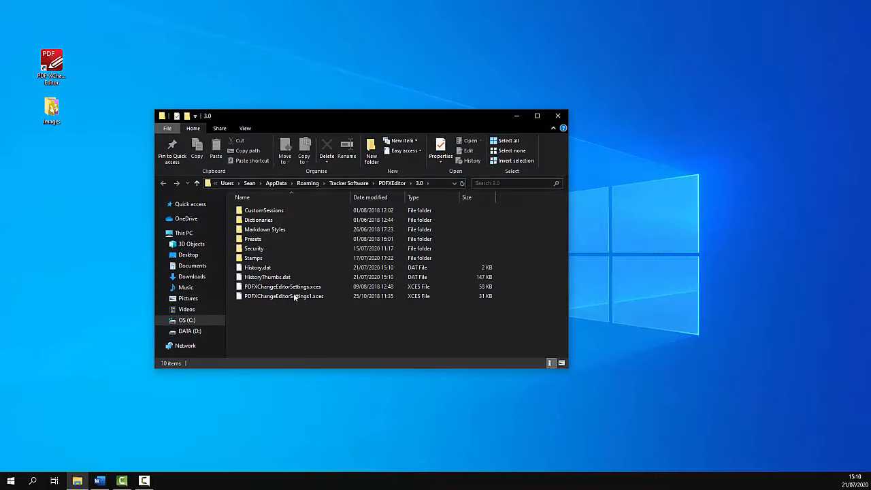
Drag the stamp collection PDF from the Stamps folder onto the desktop
{"action": "double_click", "coordinate": [254, 257]}
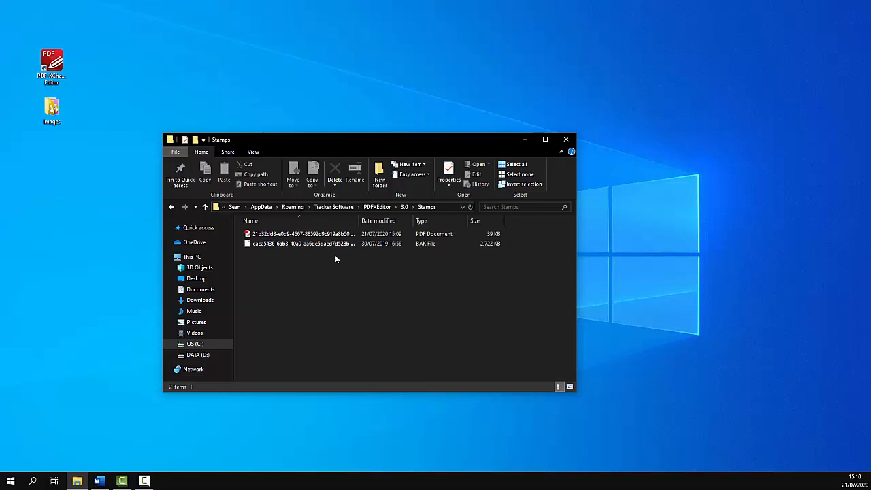
{"action": "left_click", "coordinate": [303, 233]}
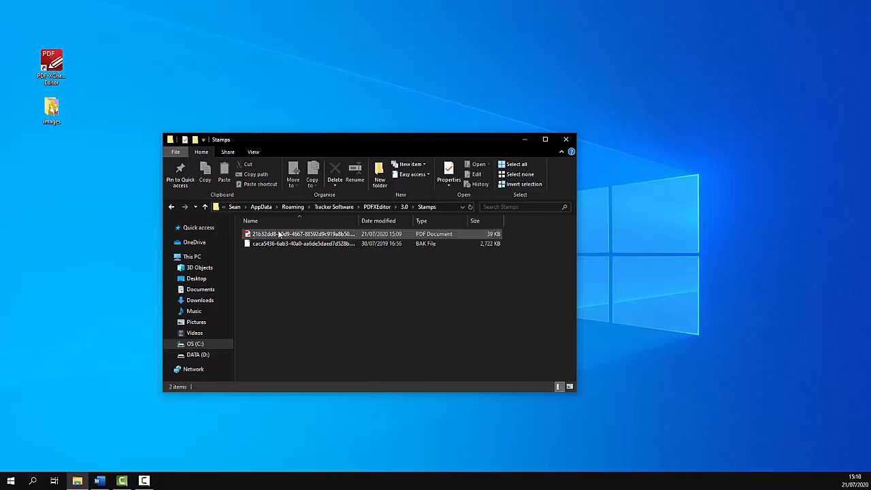
{"action": "left_click_drag", "start_coordinate": [303, 233], "coordinate": [94, 261]}
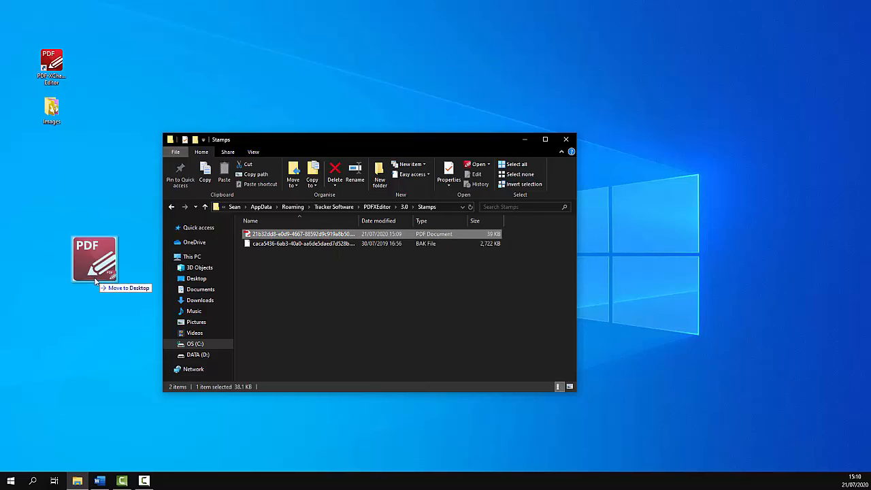
{"action": "left_click_drag", "start_coordinate": [303, 233], "coordinate": [86, 259]}
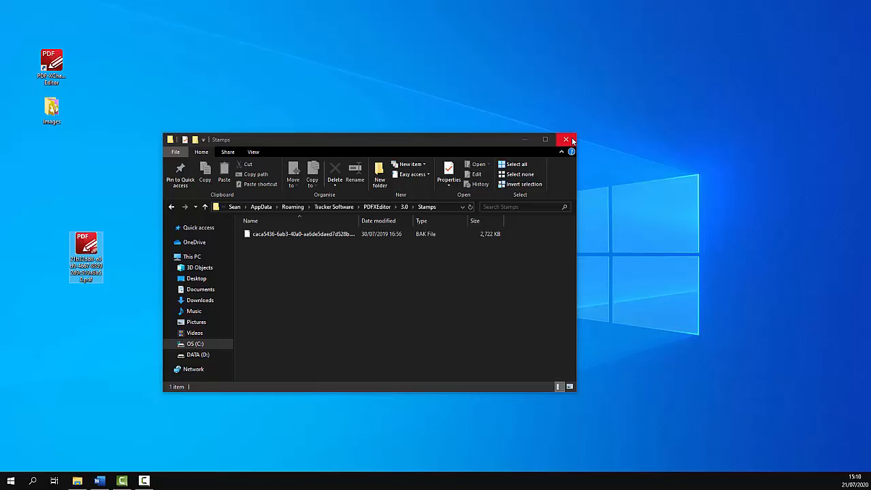
{"action": "left_click", "coordinate": [567, 139]}
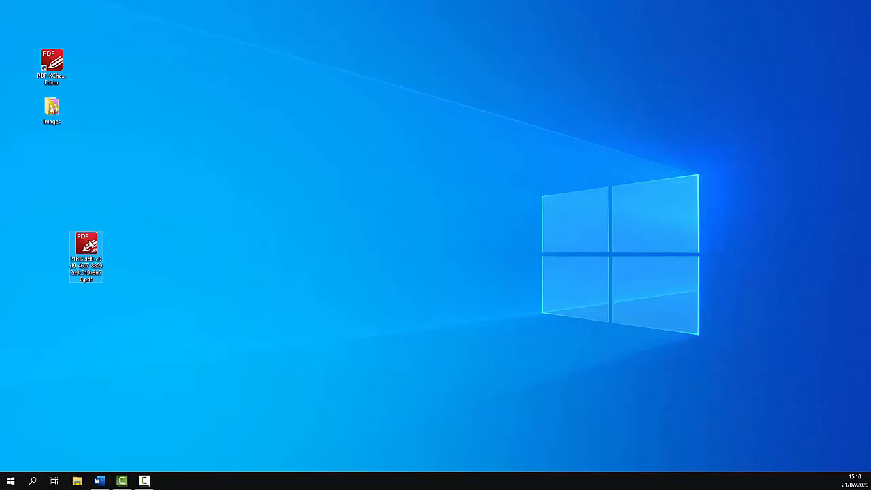
Open the desktop stamp PDF and draw text field Text1 across the logo
{"action": "double_click", "coordinate": [86, 255]}
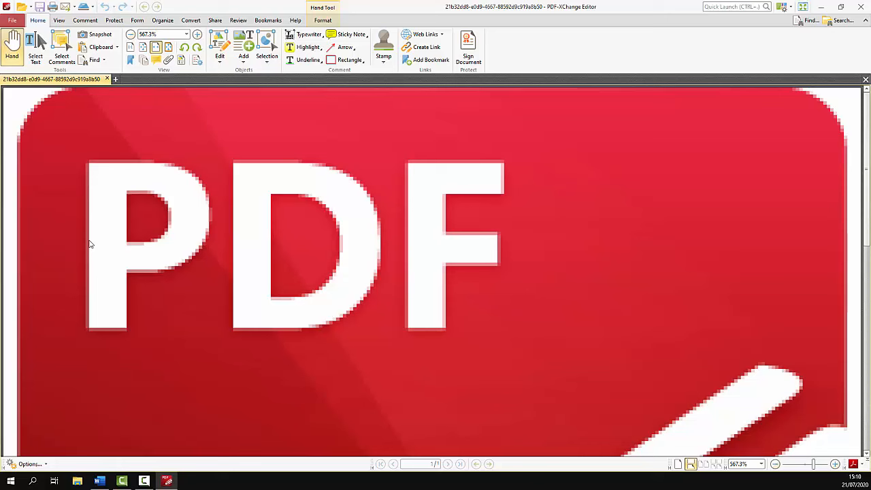
{"action": "left_click", "coordinate": [775, 463]}
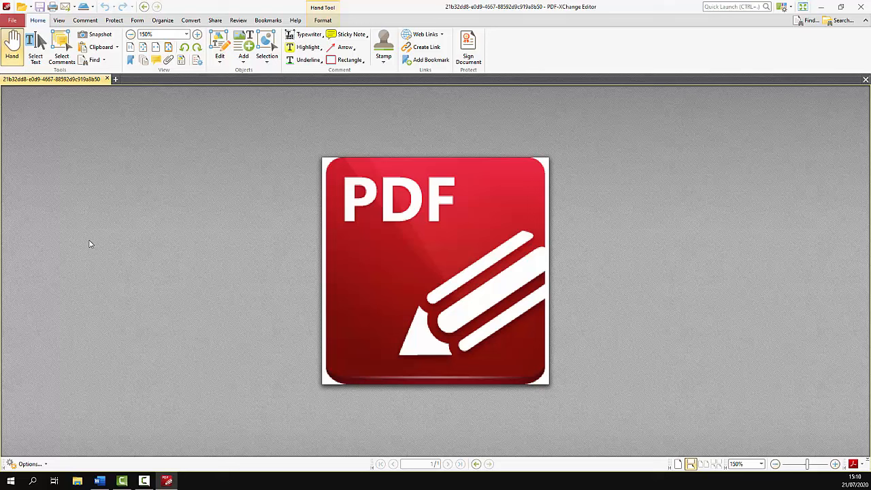
{"action": "mouse_move", "coordinate": [90, 240]}
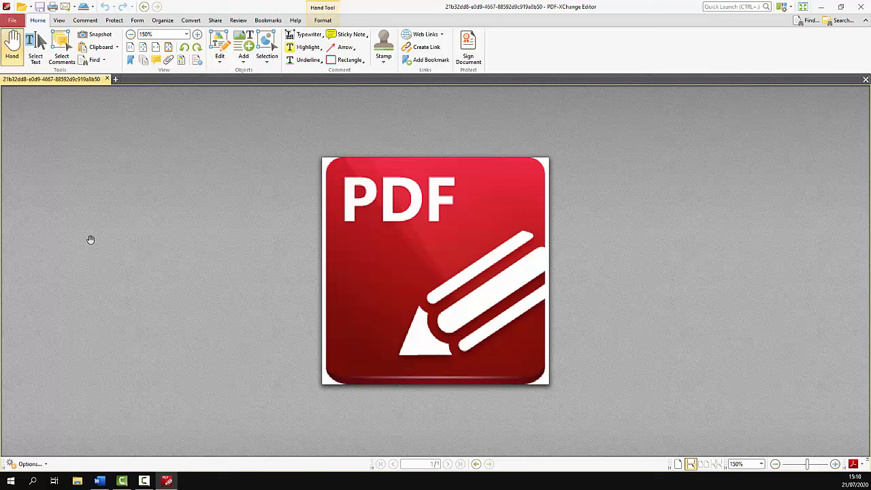
{"action": "left_click", "coordinate": [137, 19]}
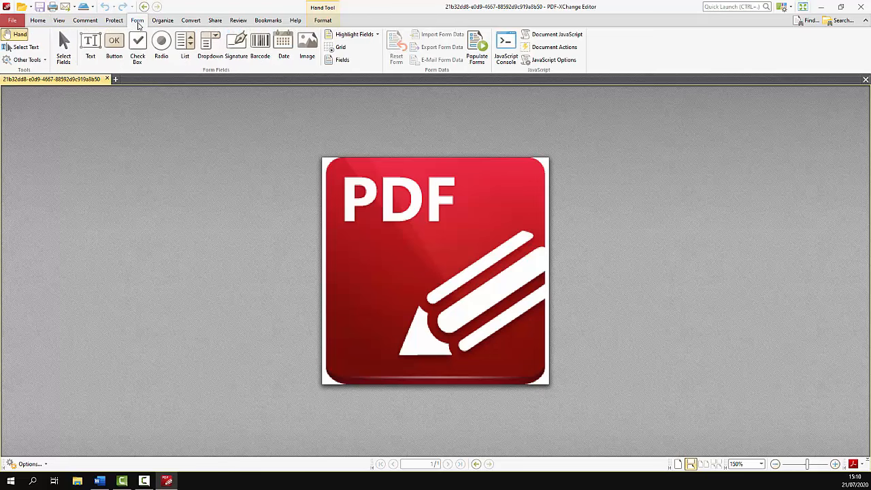
{"action": "left_click_drag", "start_coordinate": [349, 277], "coordinate": [483, 295]}
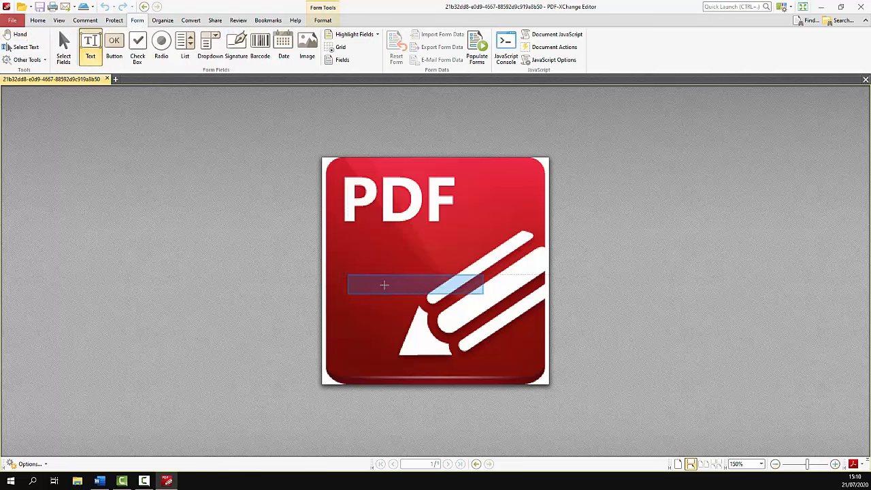
{"action": "left_click", "coordinate": [341, 47]}
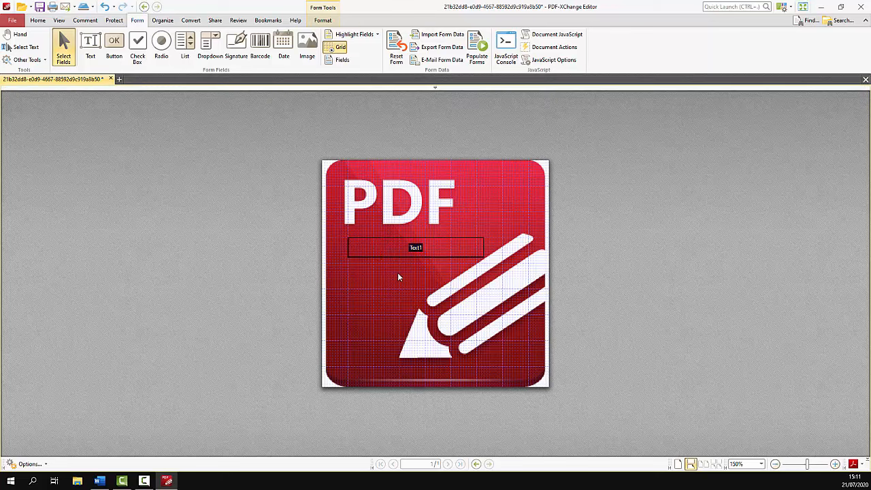
Set the Text1 field's stroke colour to white (255, 255, 255)
{"action": "right_click", "coordinate": [415, 248]}
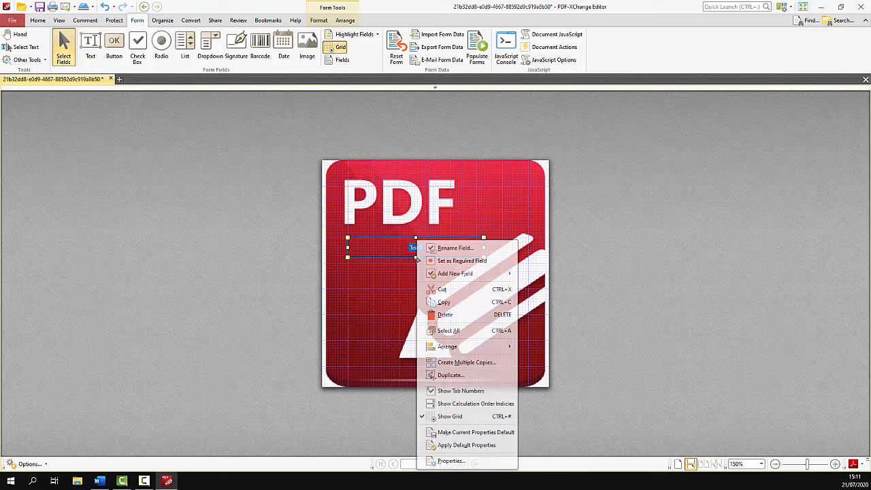
{"action": "left_click", "coordinate": [451, 461]}
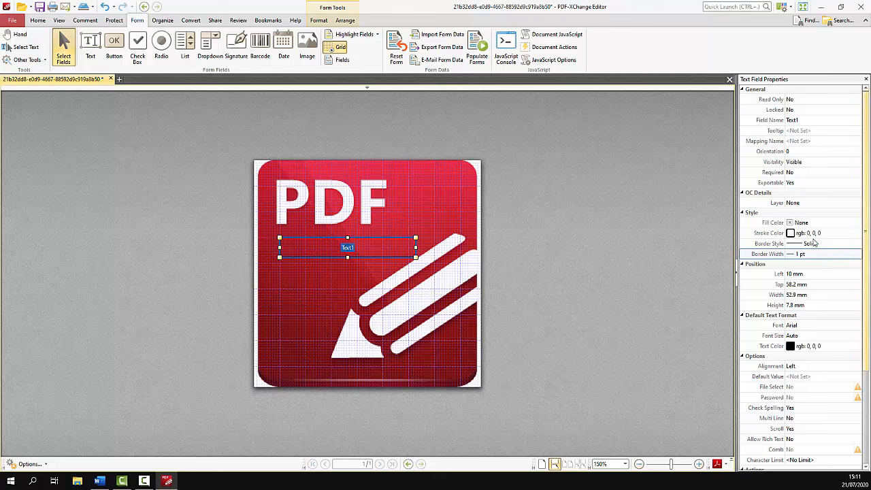
{"action": "left_click", "coordinate": [858, 233]}
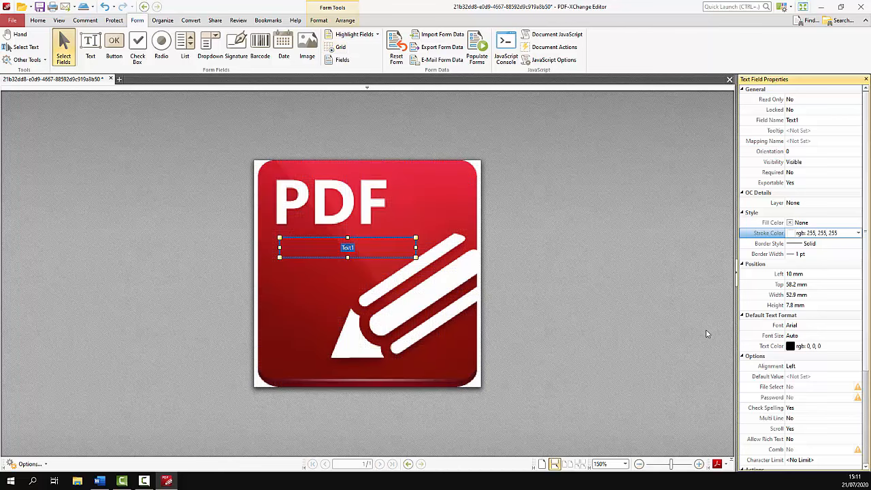
Scroll the Text Field Properties pane down to the Value Calculation settings
{"action": "scroll", "scroll_direction": "down", "scroll_amount": 3}
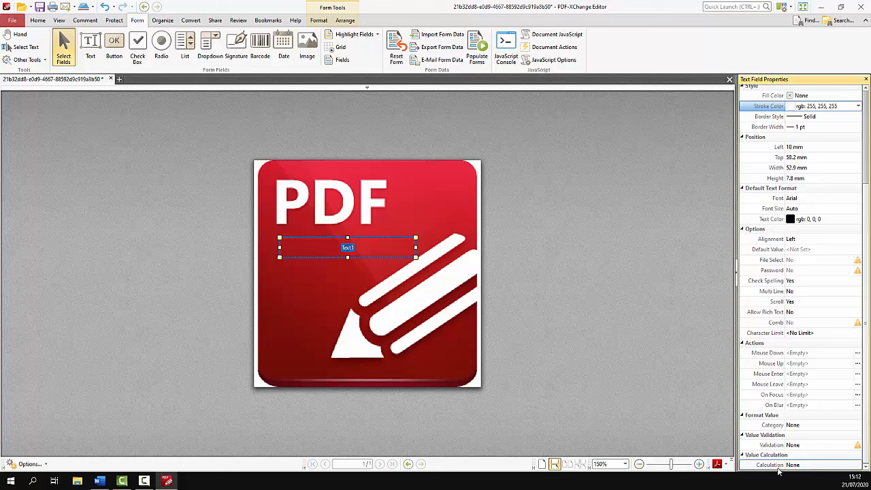
{"action": "mouse_move", "coordinate": [805, 471]}
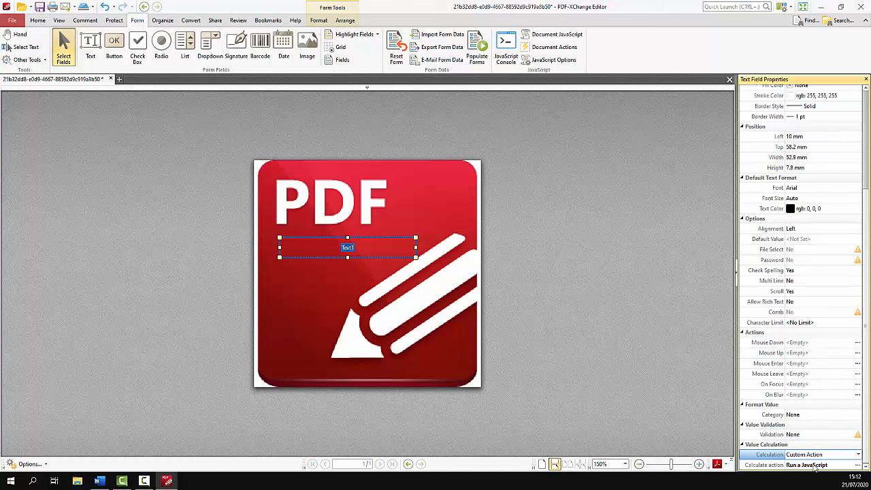
{"action": "mouse_move", "coordinate": [781, 473]}
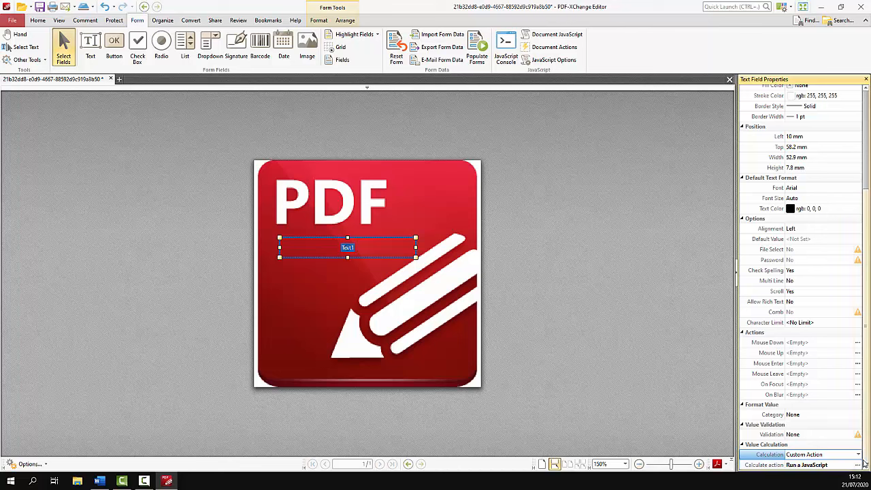
Set Text1's calculate action to the util.printd yyyy/mm/dd HH:MM:ss date script
{"action": "left_click", "coordinate": [858, 465]}
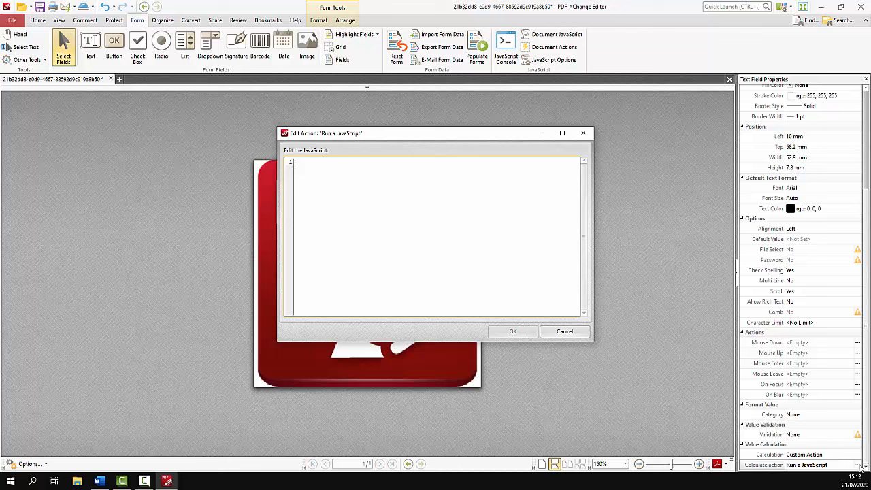
{"action": "mouse_move", "coordinate": [361, 133]}
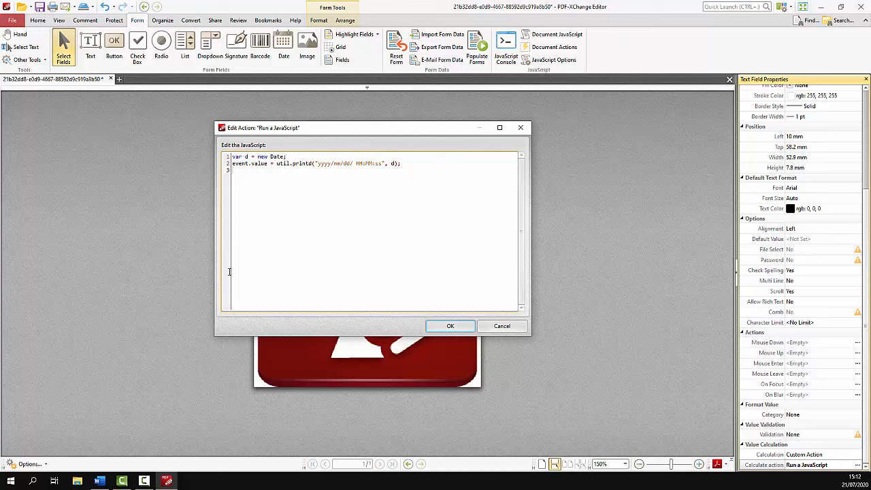
{"action": "mouse_move", "coordinate": [143, 303]}
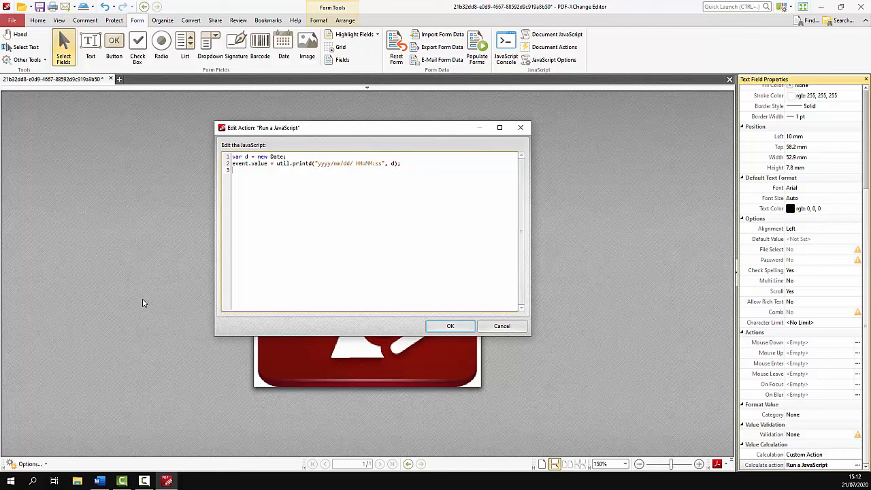
{"action": "mouse_move", "coordinate": [364, 338]}
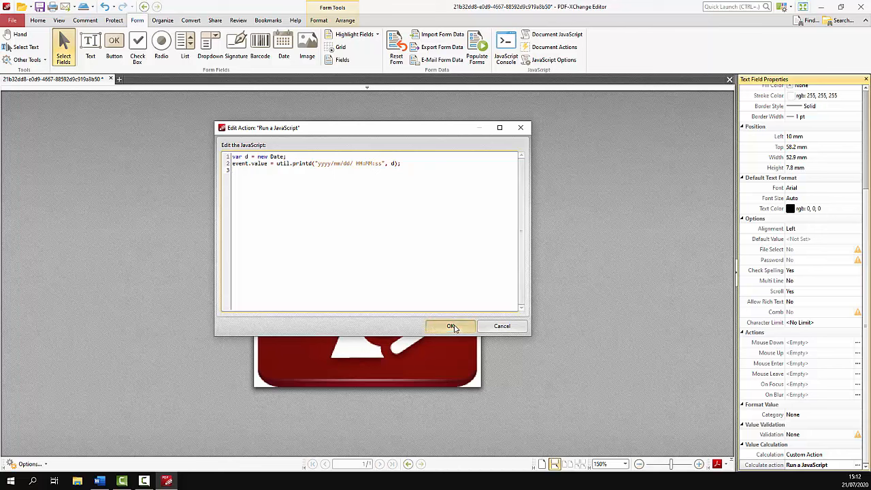
{"action": "left_click", "coordinate": [451, 326]}
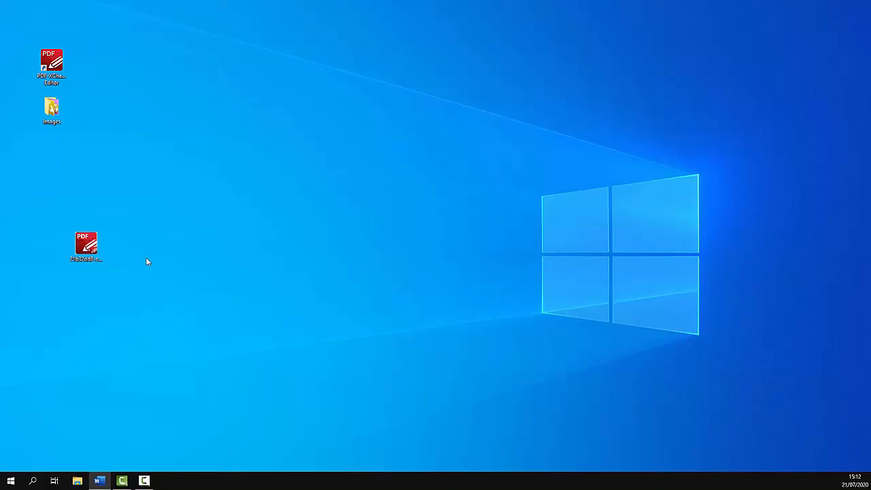
{"action": "left_click_drag", "start_coordinate": [85, 246], "coordinate": [51, 211]}
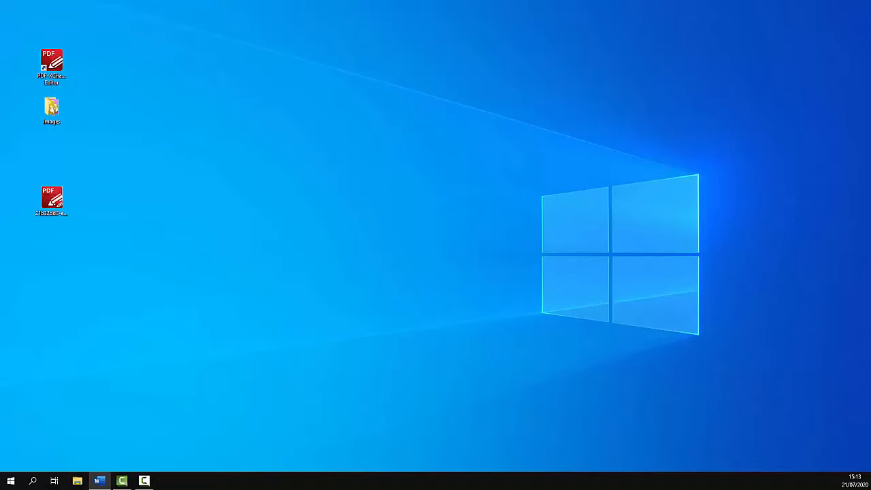
{"action": "type", "text": "%appdata%\\Tracker Software\\PDFXEditor\\3.0"}
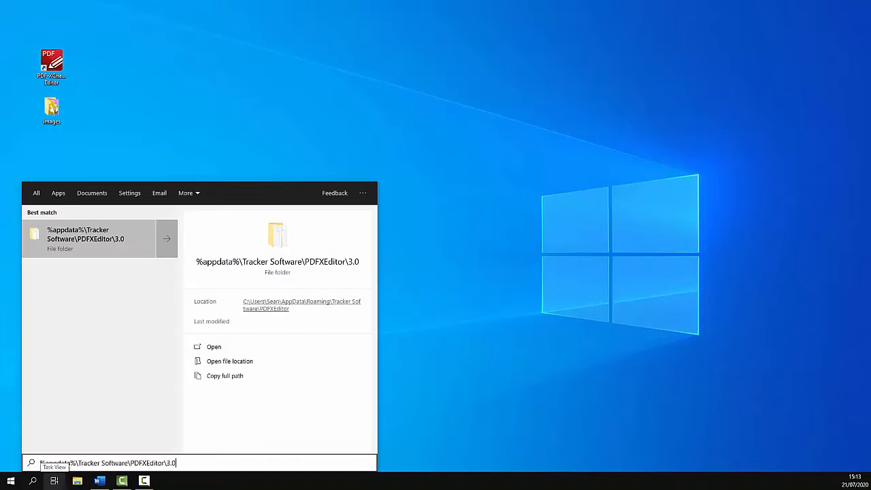
{"action": "left_click", "coordinate": [214, 347]}
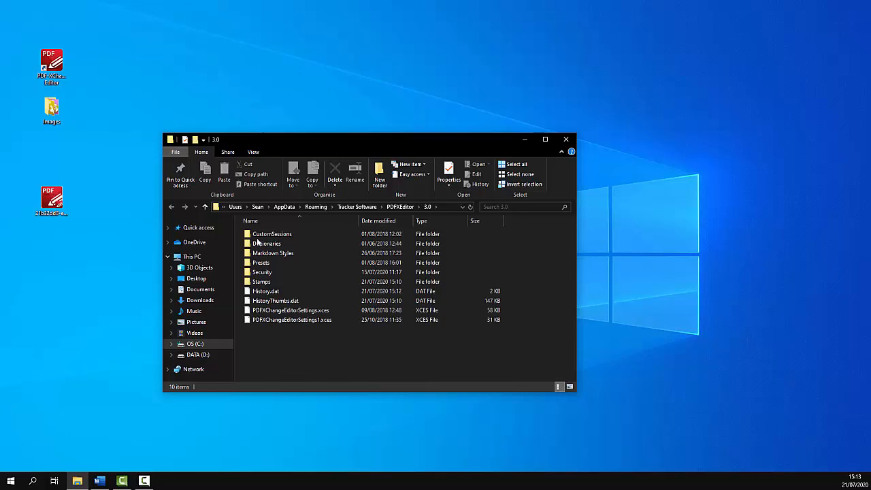
{"action": "double_click", "coordinate": [261, 281]}
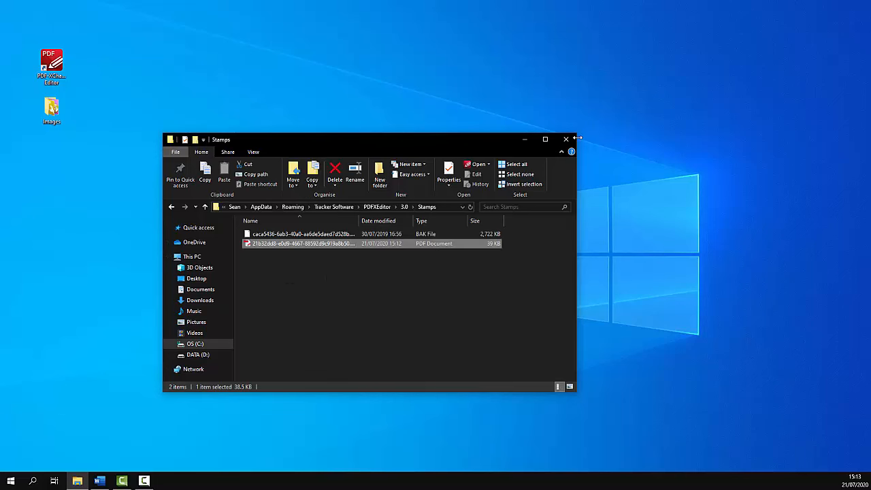
{"action": "left_click", "coordinate": [566, 139]}
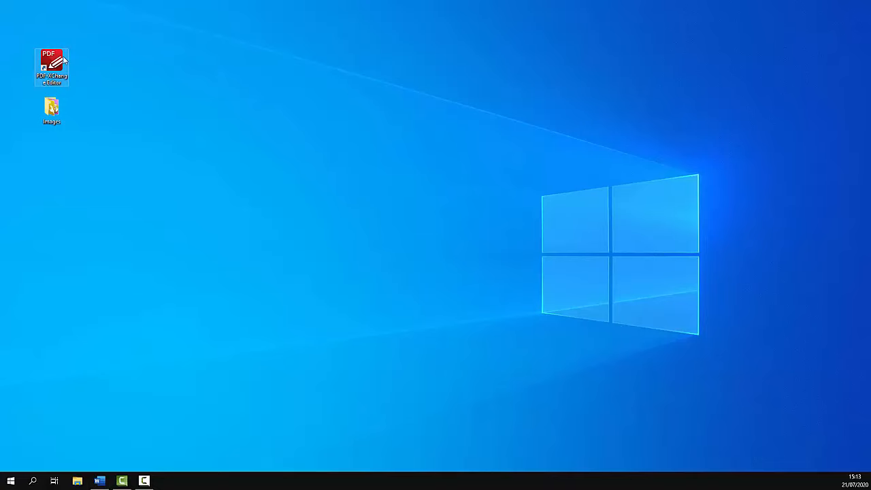
Open the Architecture drawing and place the New Stamp_2 custom stamp once
{"action": "double_click", "coordinate": [52, 66]}
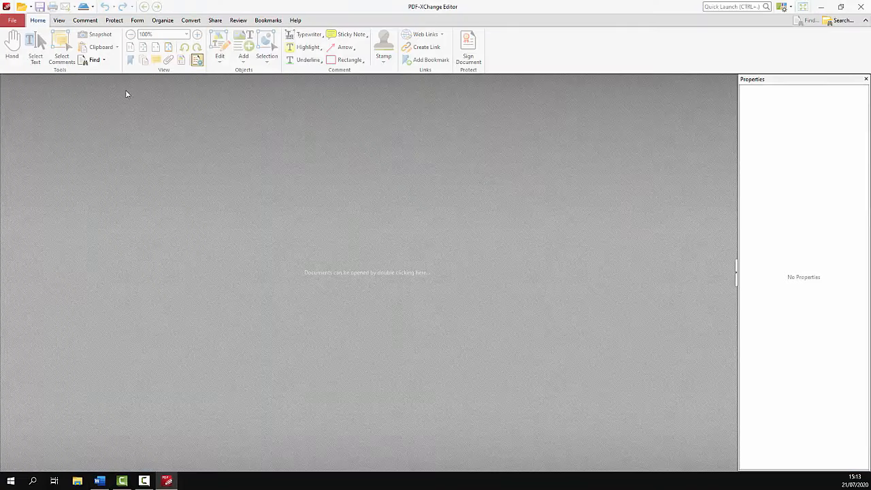
{"action": "double_click", "coordinate": [367, 273]}
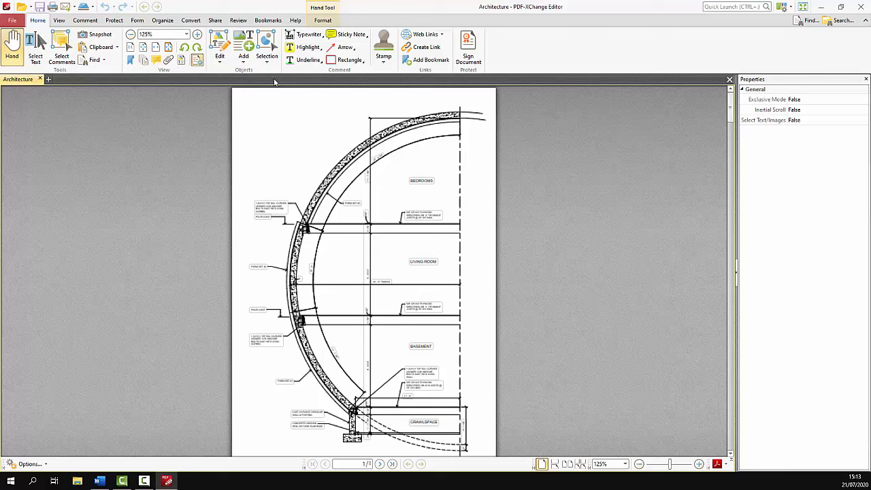
{"action": "left_click", "coordinate": [85, 19]}
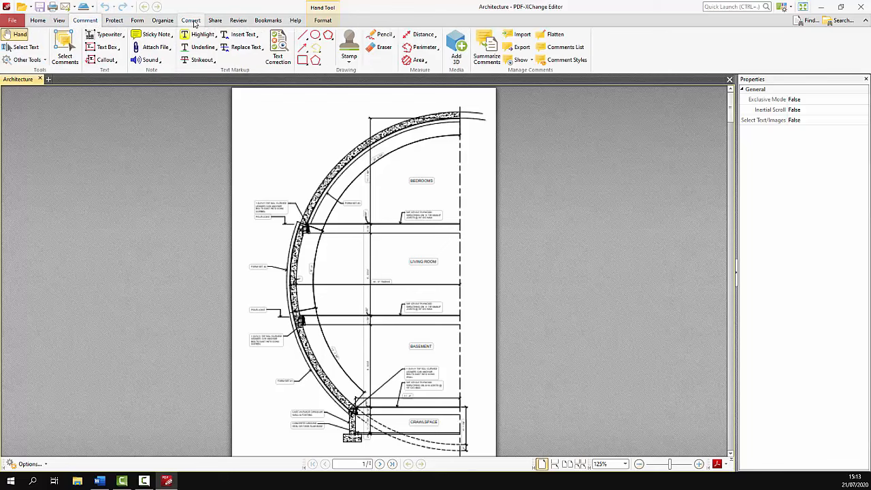
{"action": "left_click", "coordinate": [349, 41]}
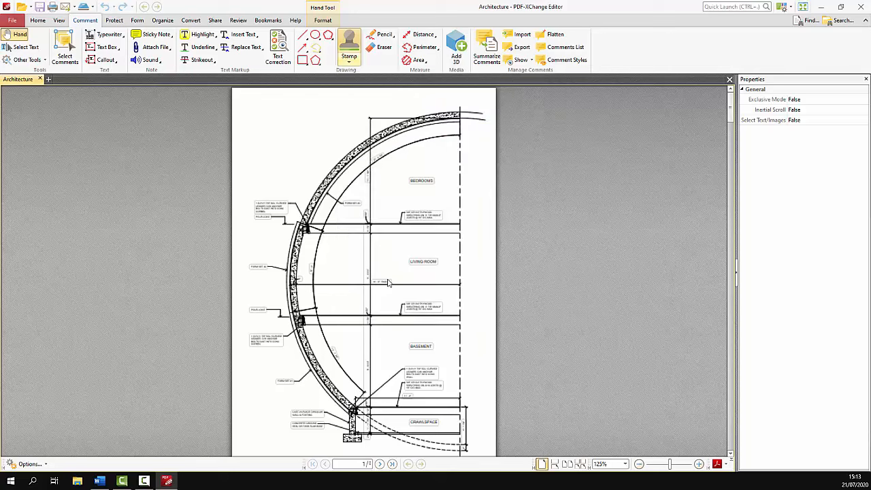
{"action": "left_click", "coordinate": [349, 44]}
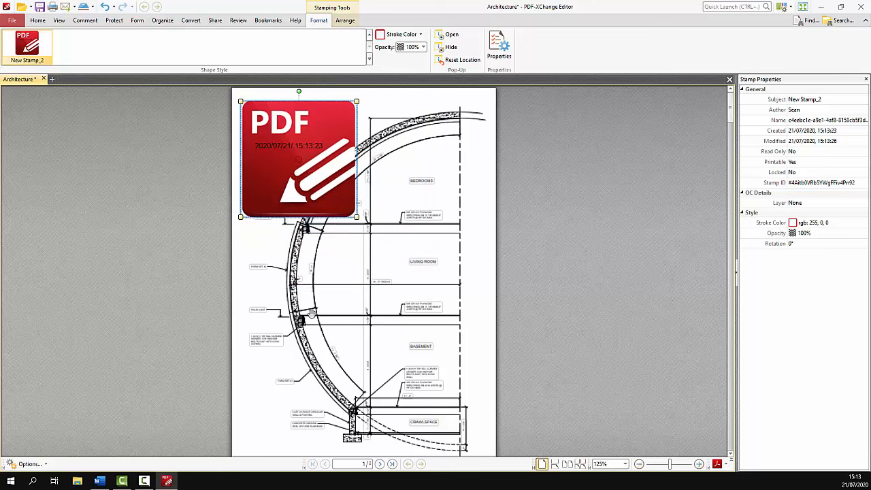
Place a second New Stamp_2 near the page bottom and shrink it
{"action": "left_click", "coordinate": [349, 41]}
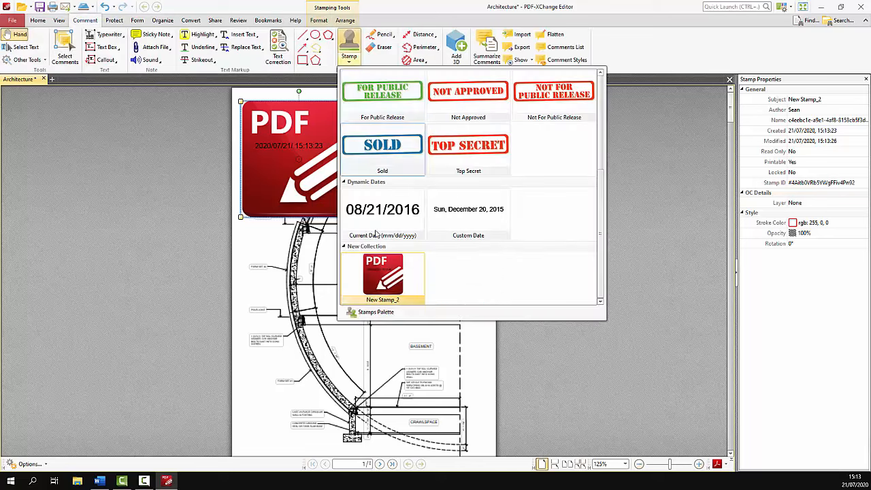
{"action": "left_click", "coordinate": [383, 276]}
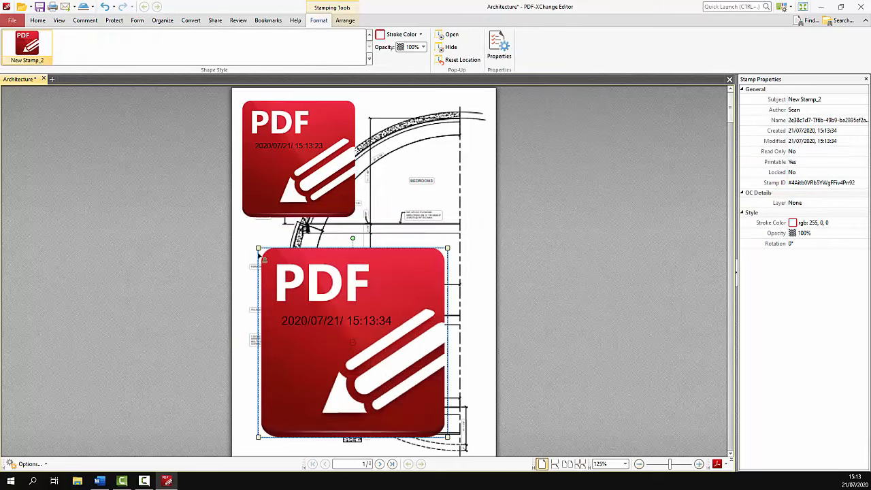
{"action": "left_click_drag", "start_coordinate": [352, 340], "coordinate": [296, 279]}
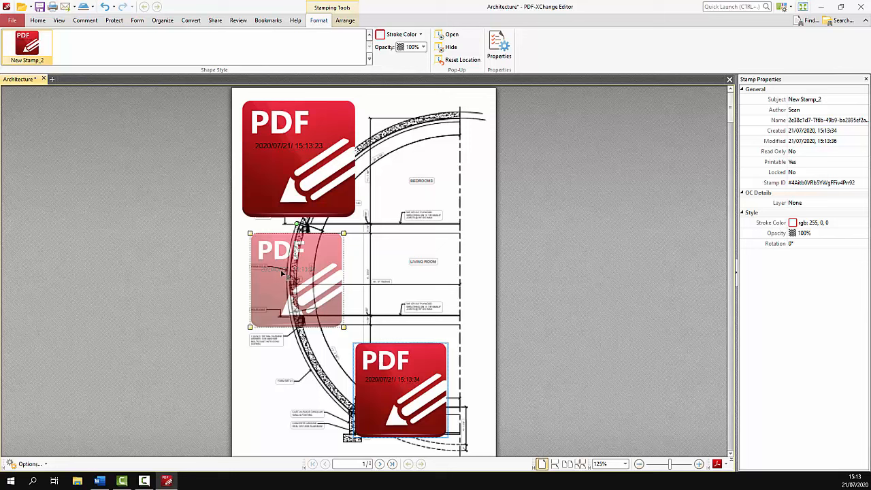